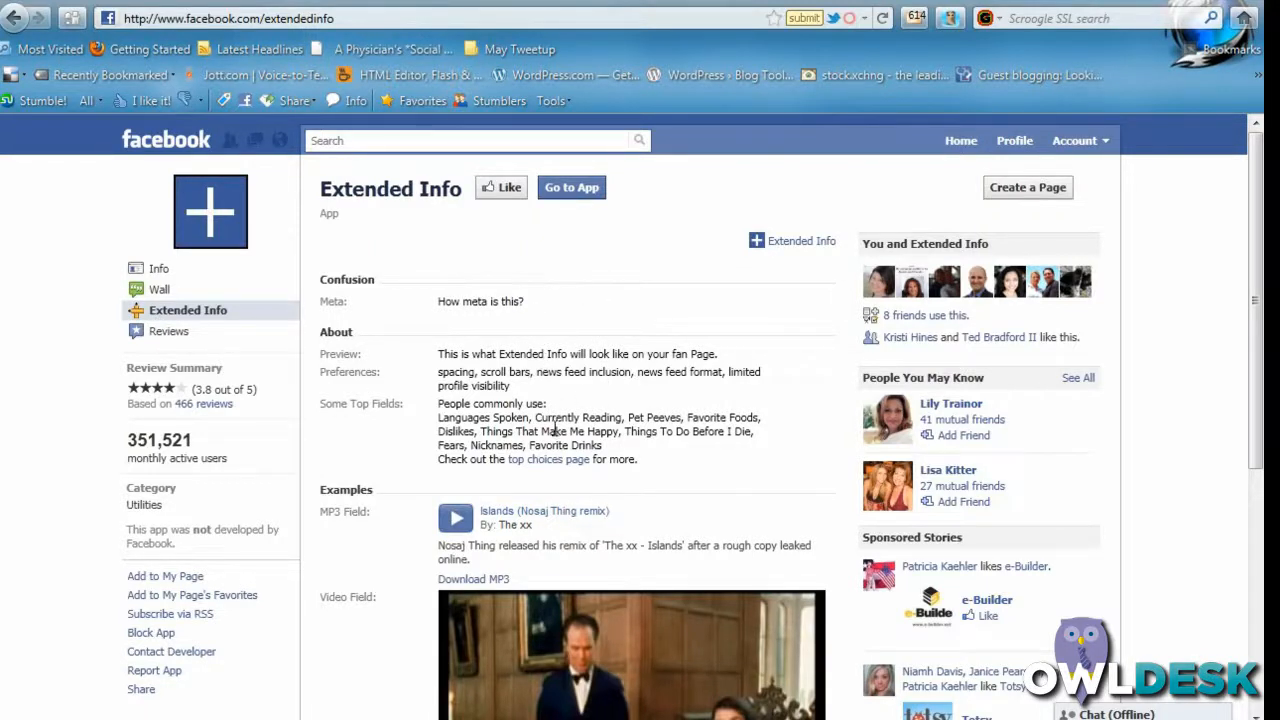
pyautogui.moveTo(610, 548)
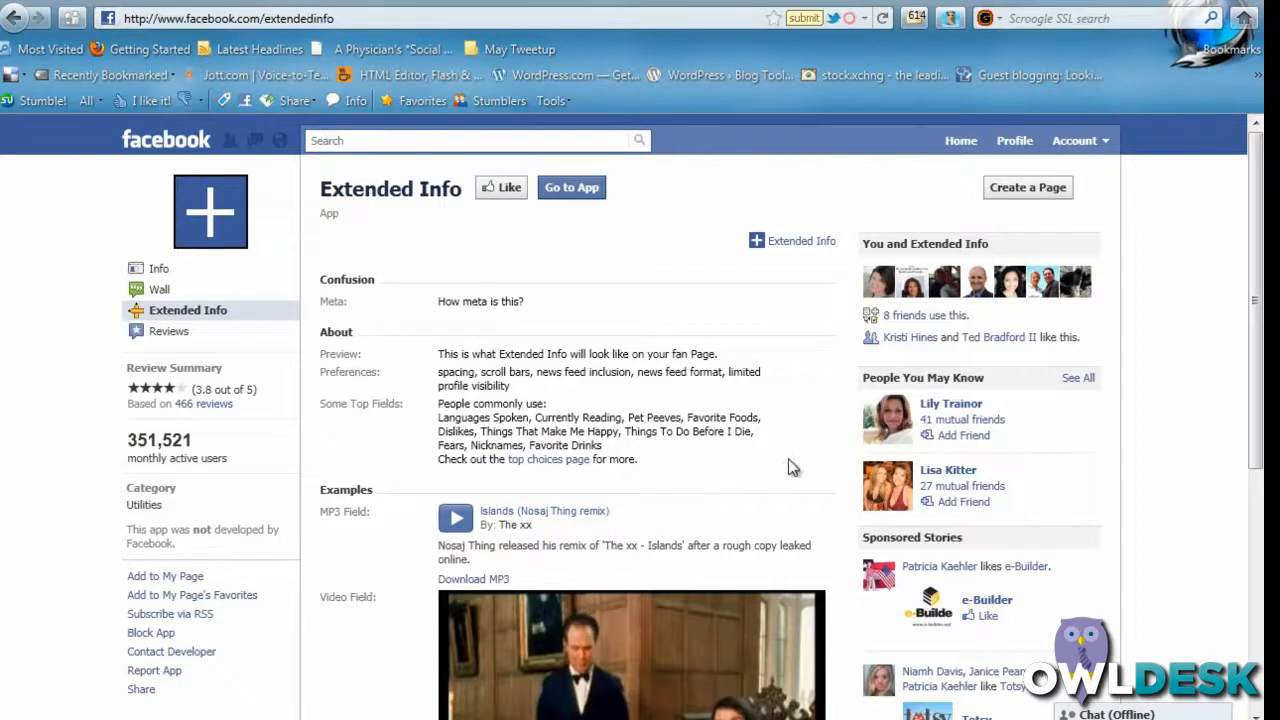
# - Add the Extended Info app to the Freshen Up page and confirm
pyautogui.scroll(-3)
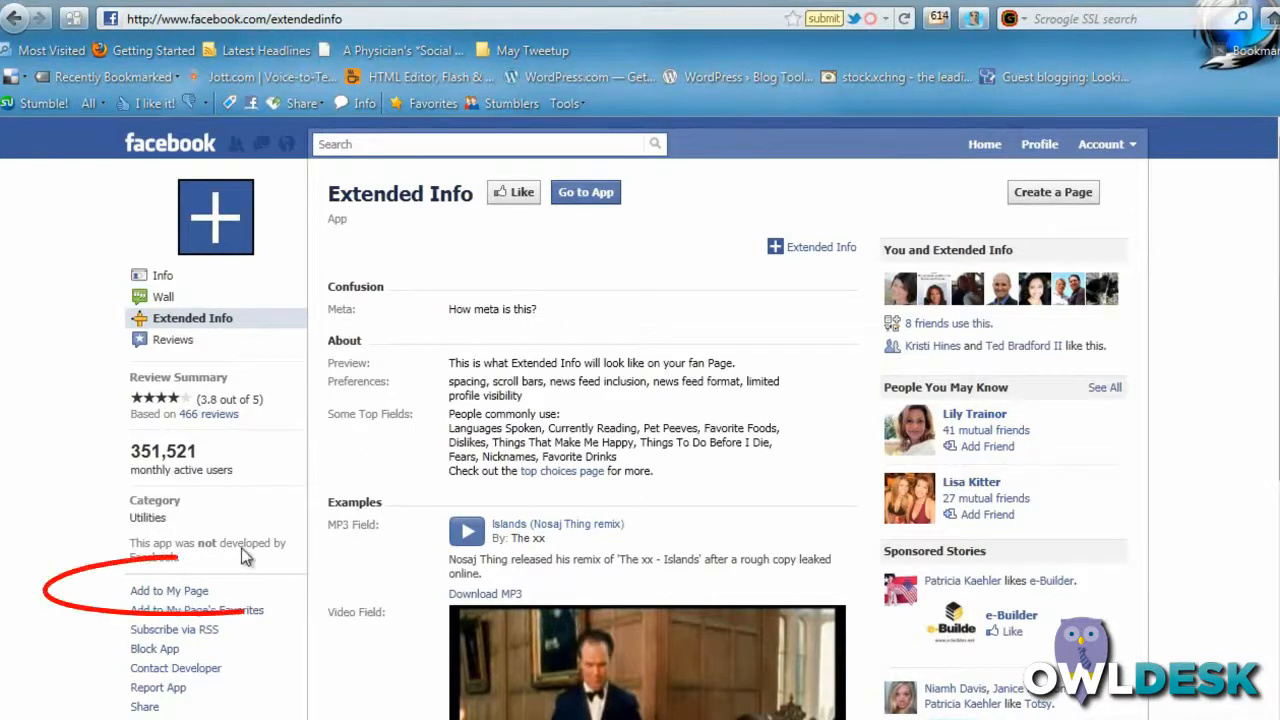
pyautogui.click(168, 592)
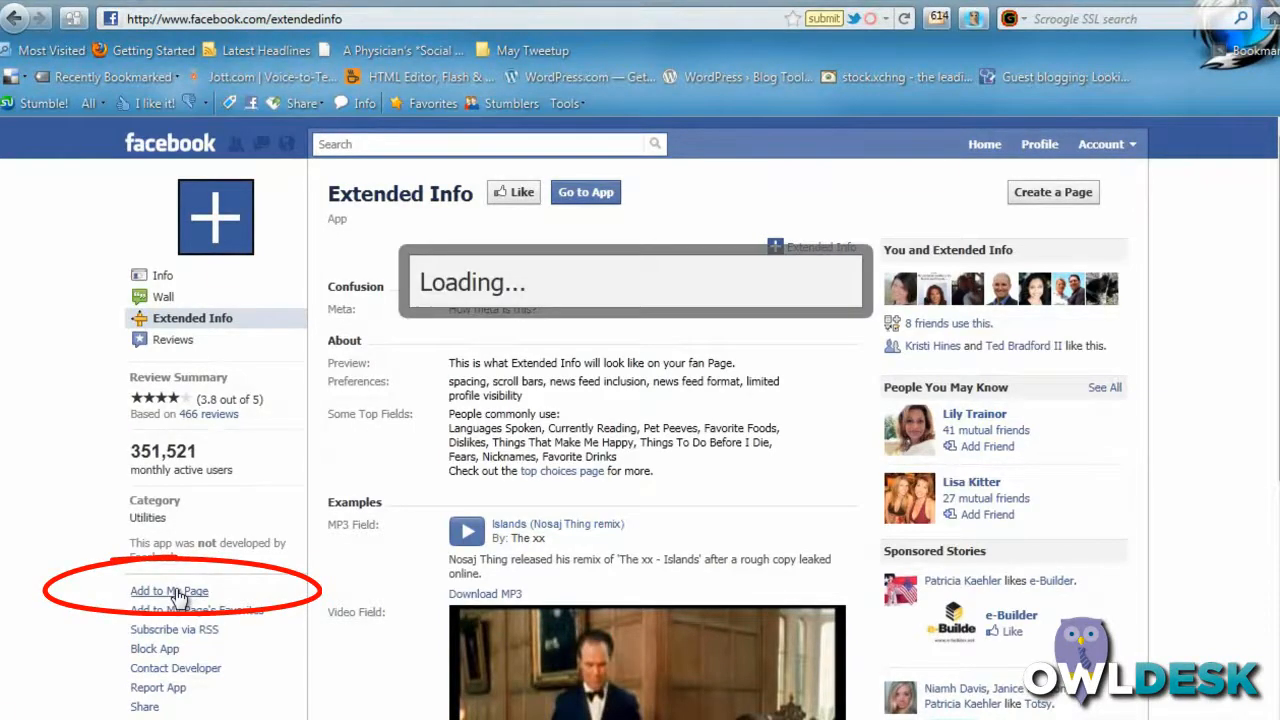
pyautogui.click(168, 590)
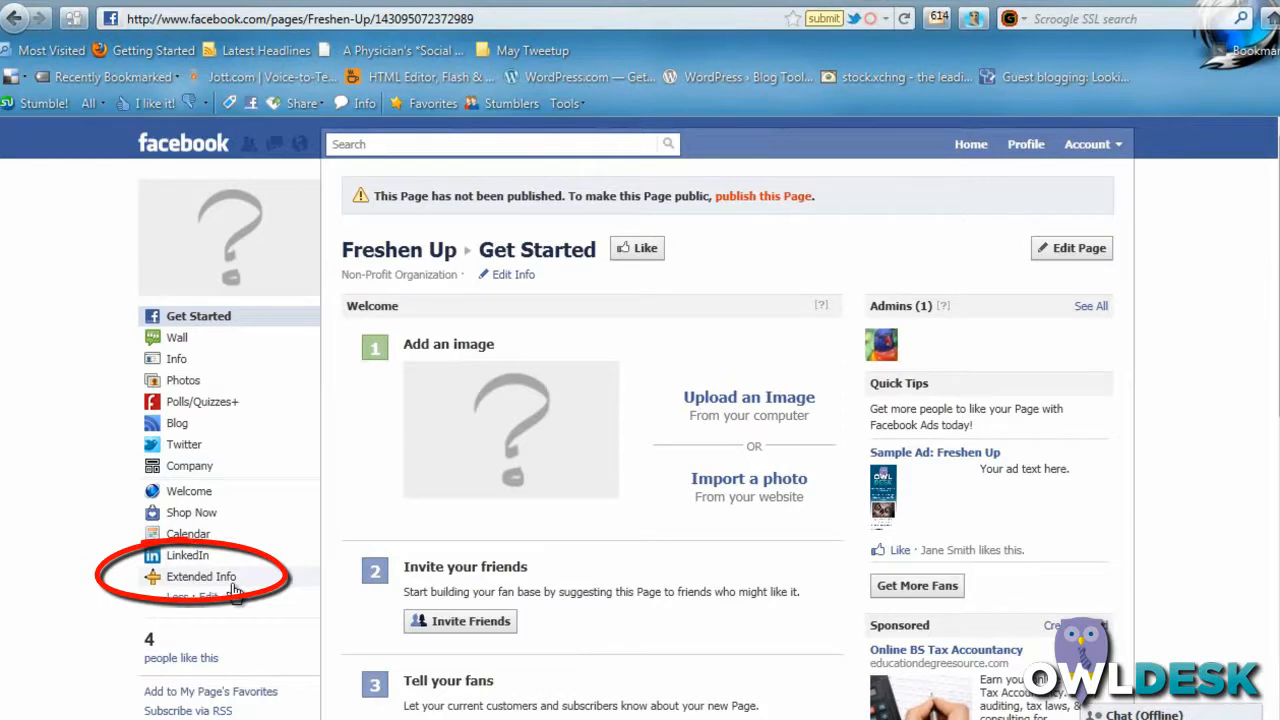
pyautogui.moveTo(710, 378)
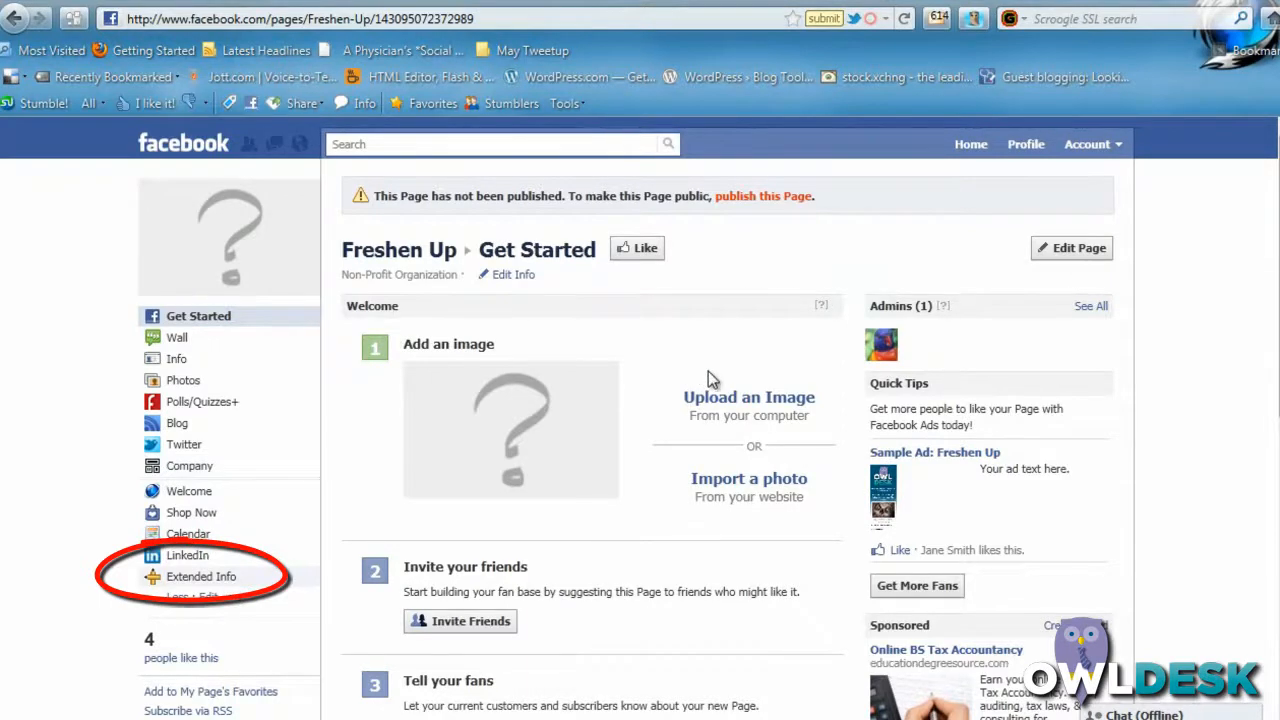
# - Launch the Extended Info Full Editor for Freshen Up, showing no fields yet
pyautogui.click(200, 576)
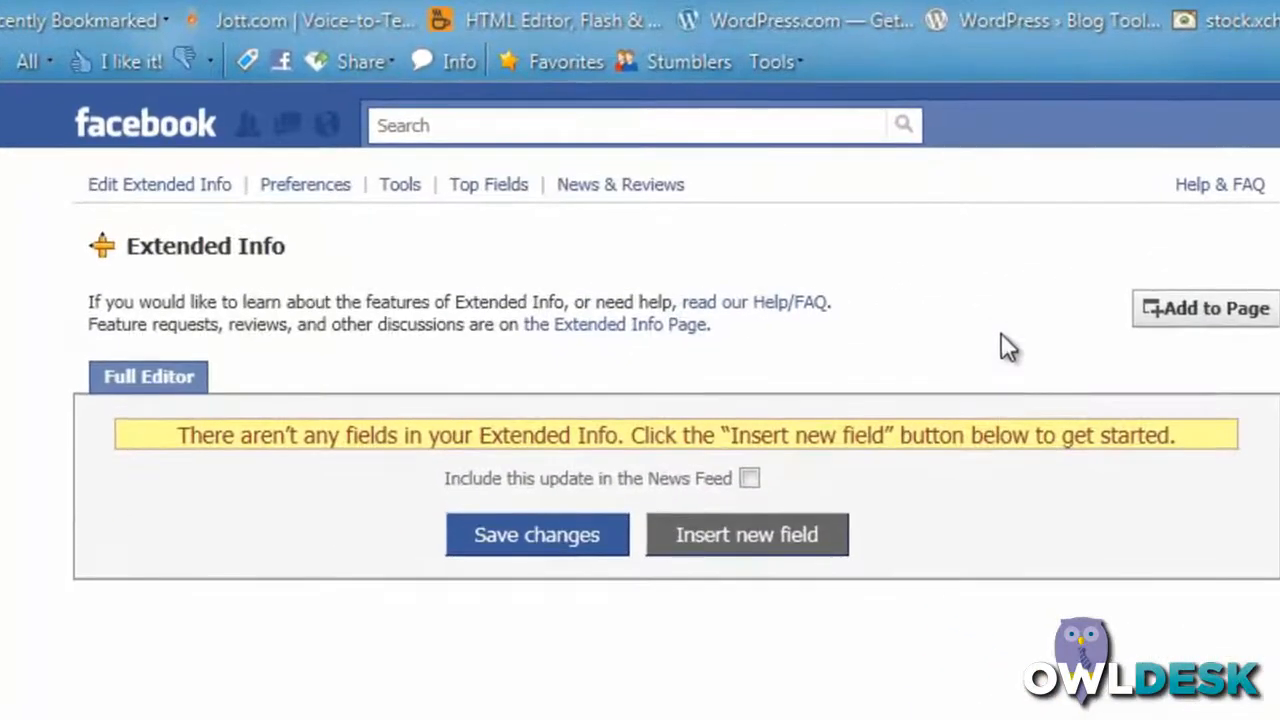
pyautogui.moveTo(330, 410)
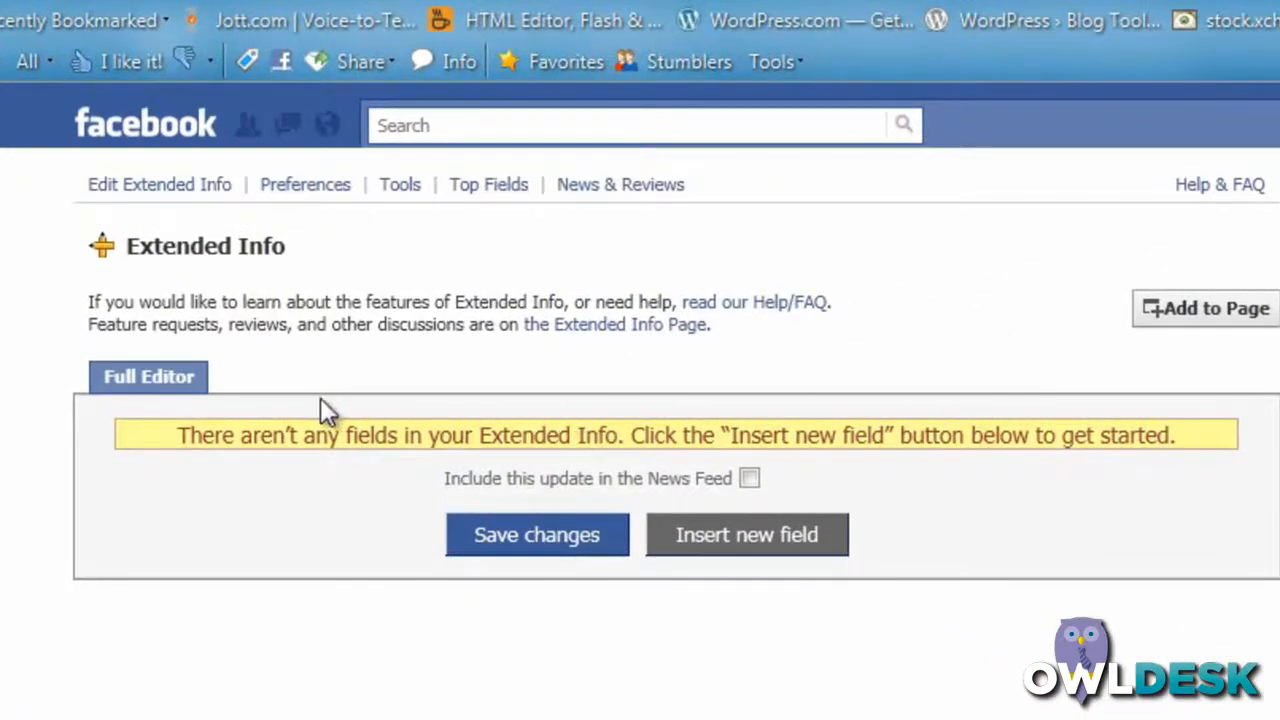
pyautogui.moveTo(600, 424)
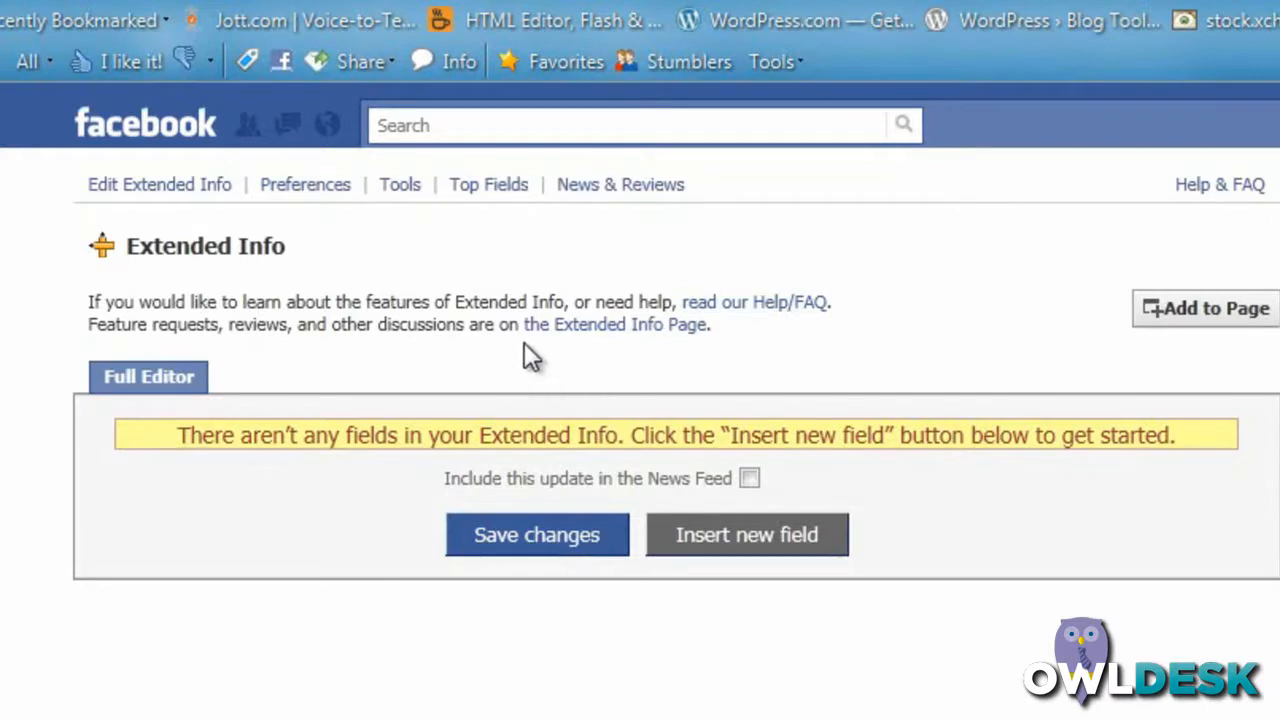
pyautogui.moveTo(662, 350)
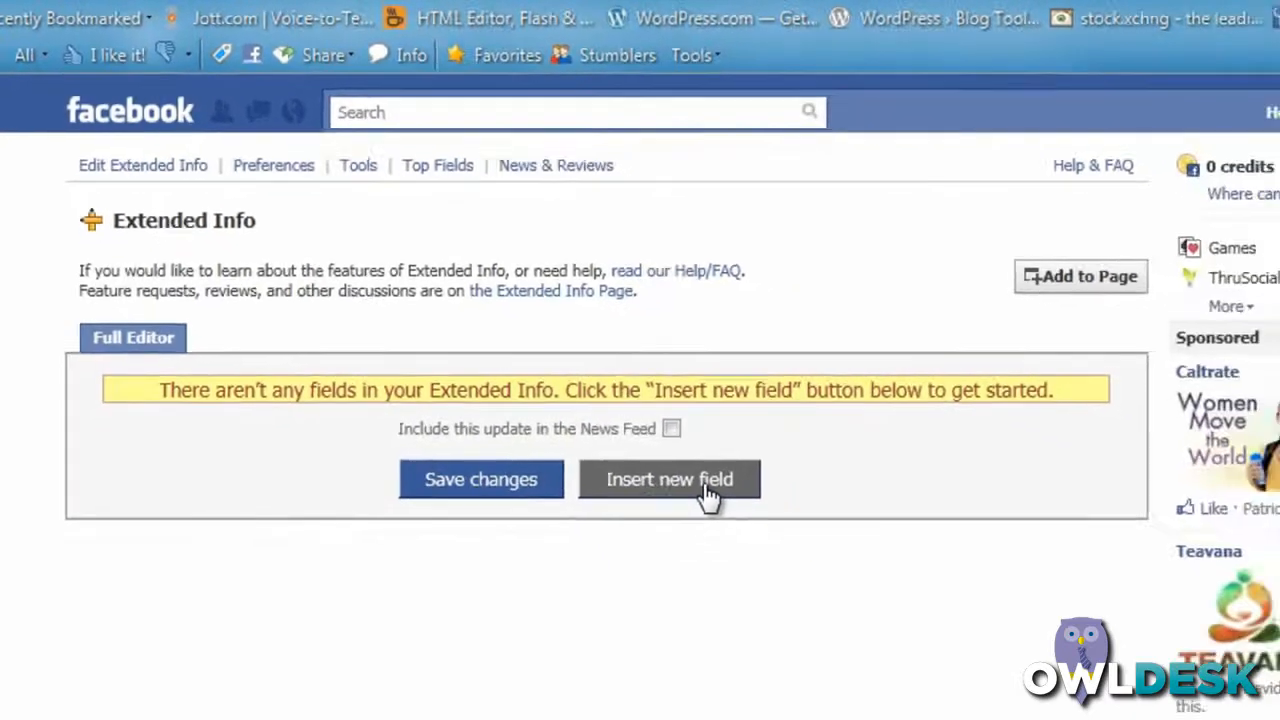
# - Insert a new Video field with empty URL, header, description and link entries
pyautogui.click(668, 480)
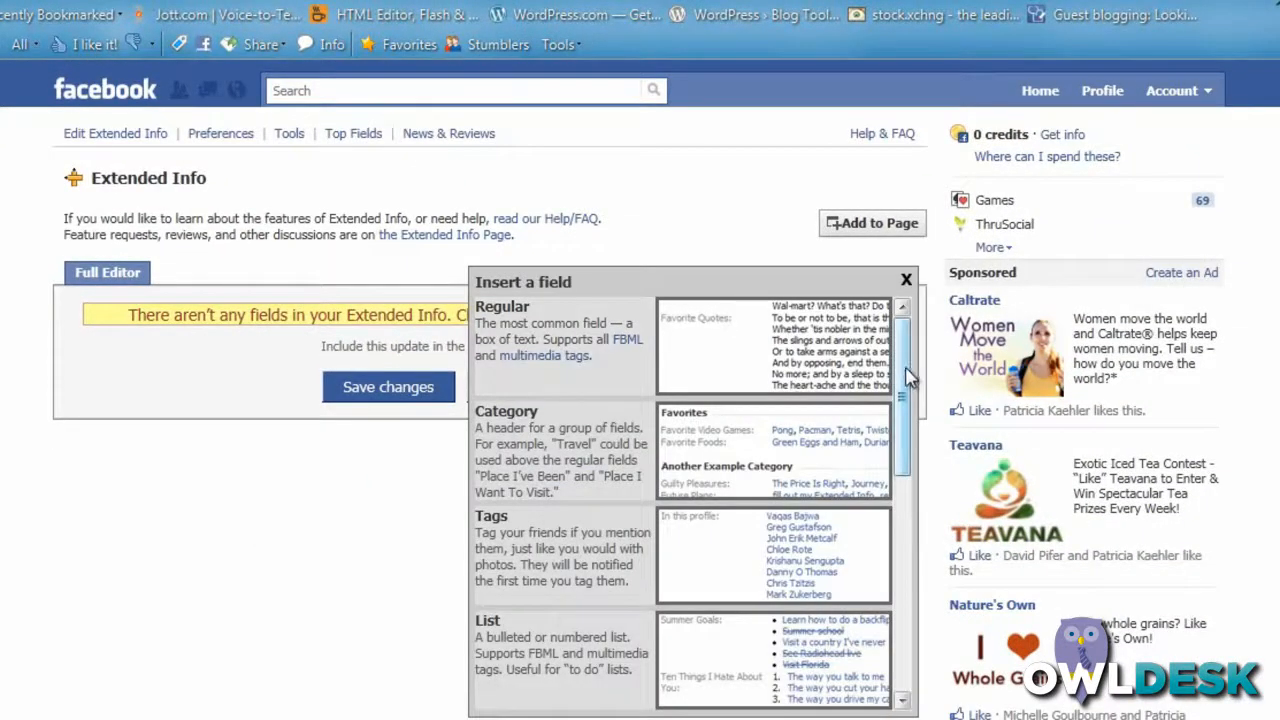
pyautogui.scroll(-3)
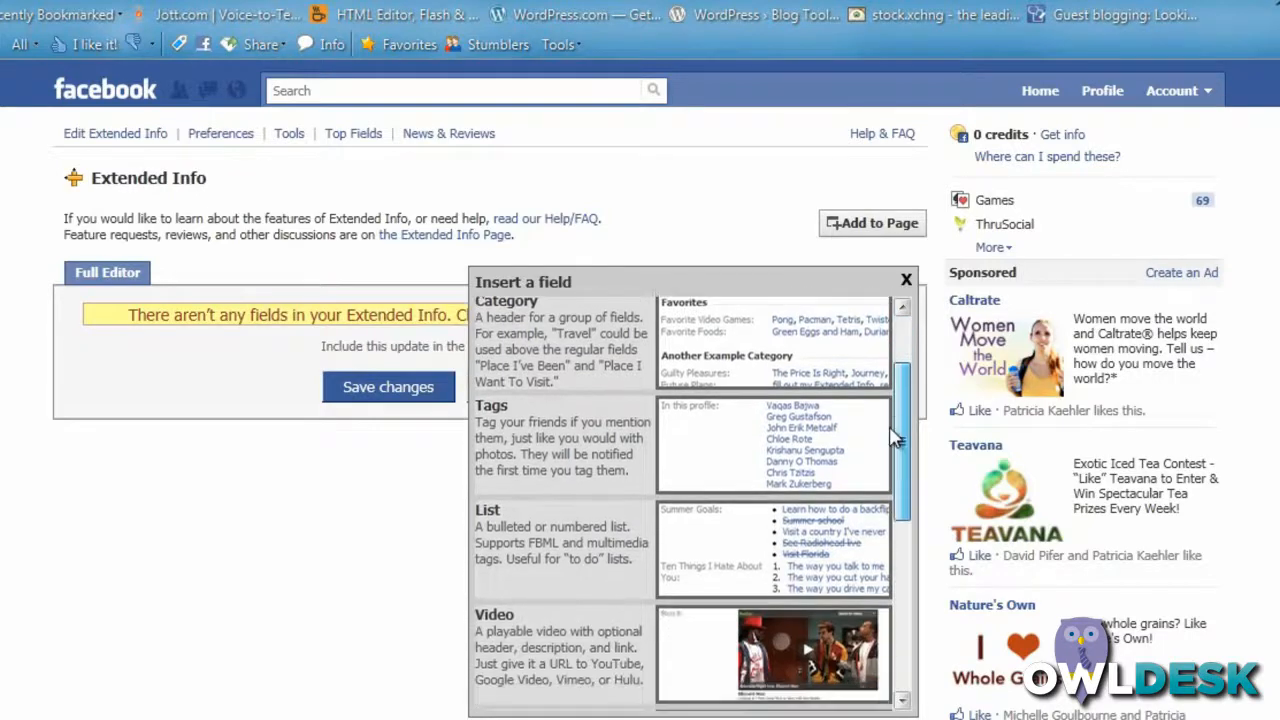
pyautogui.scroll(-3)
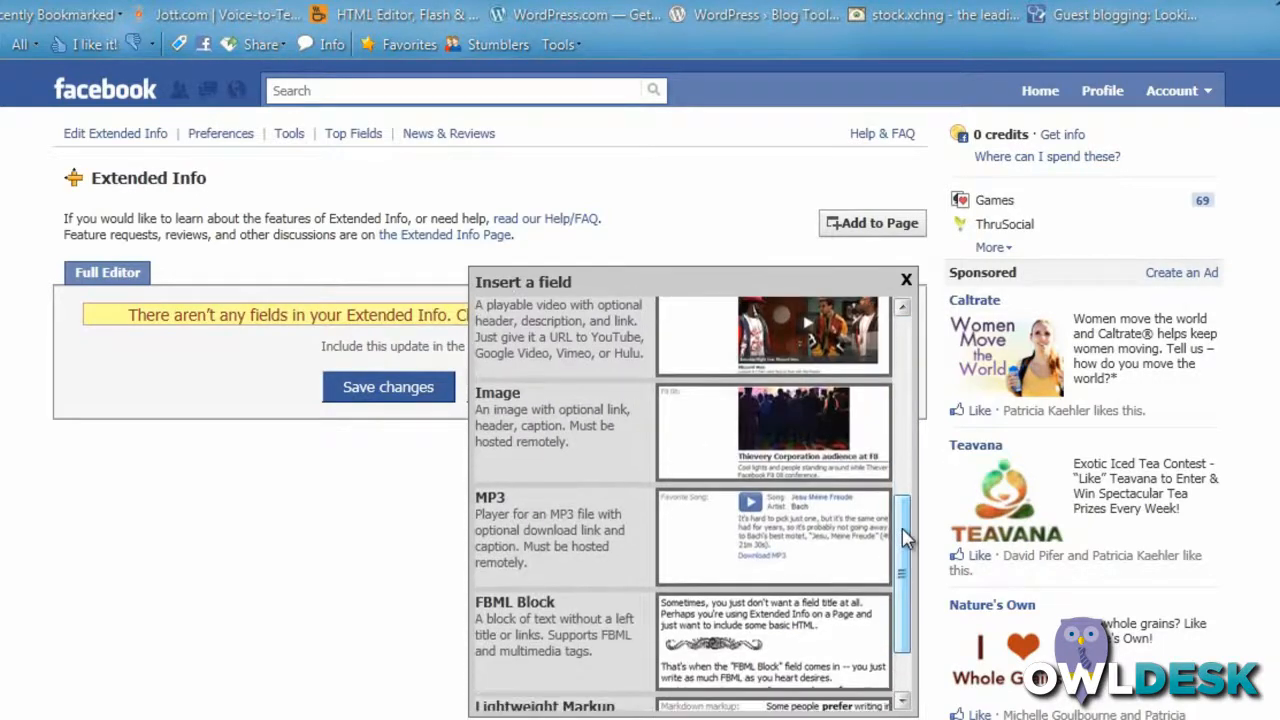
pyautogui.scroll(-3)
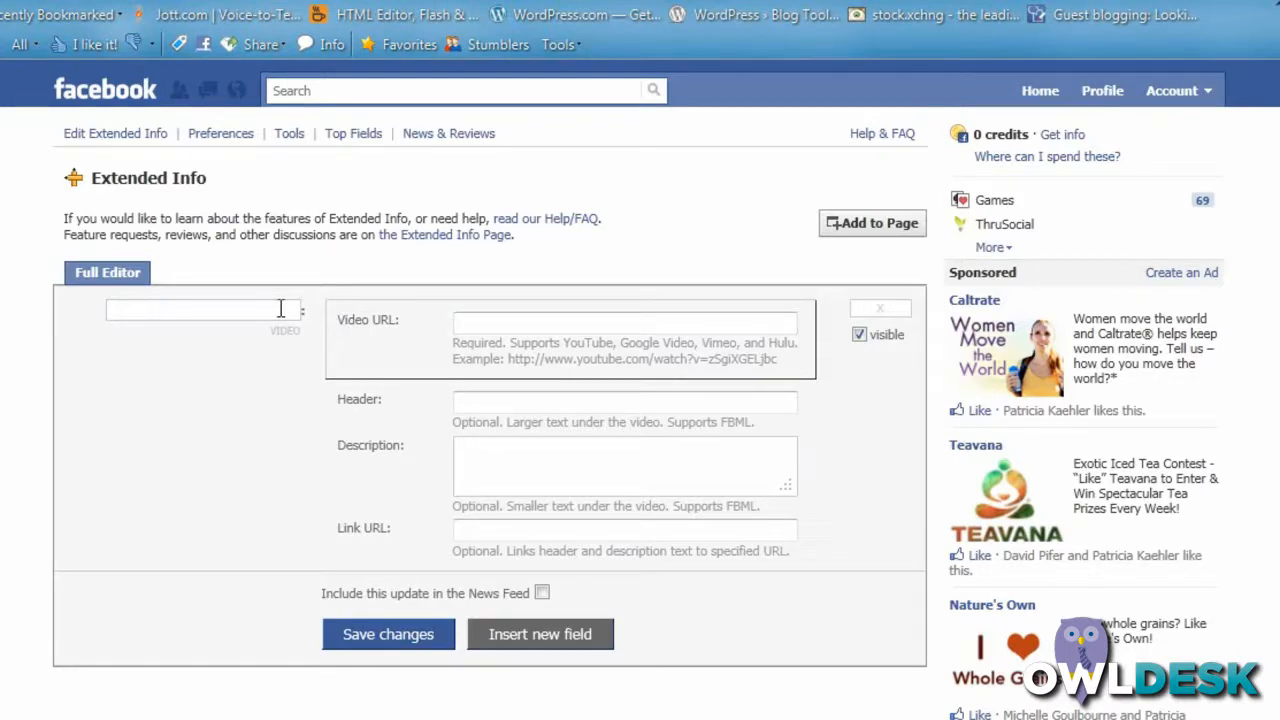
pyautogui.write('VIDEO OF THE WEEK')
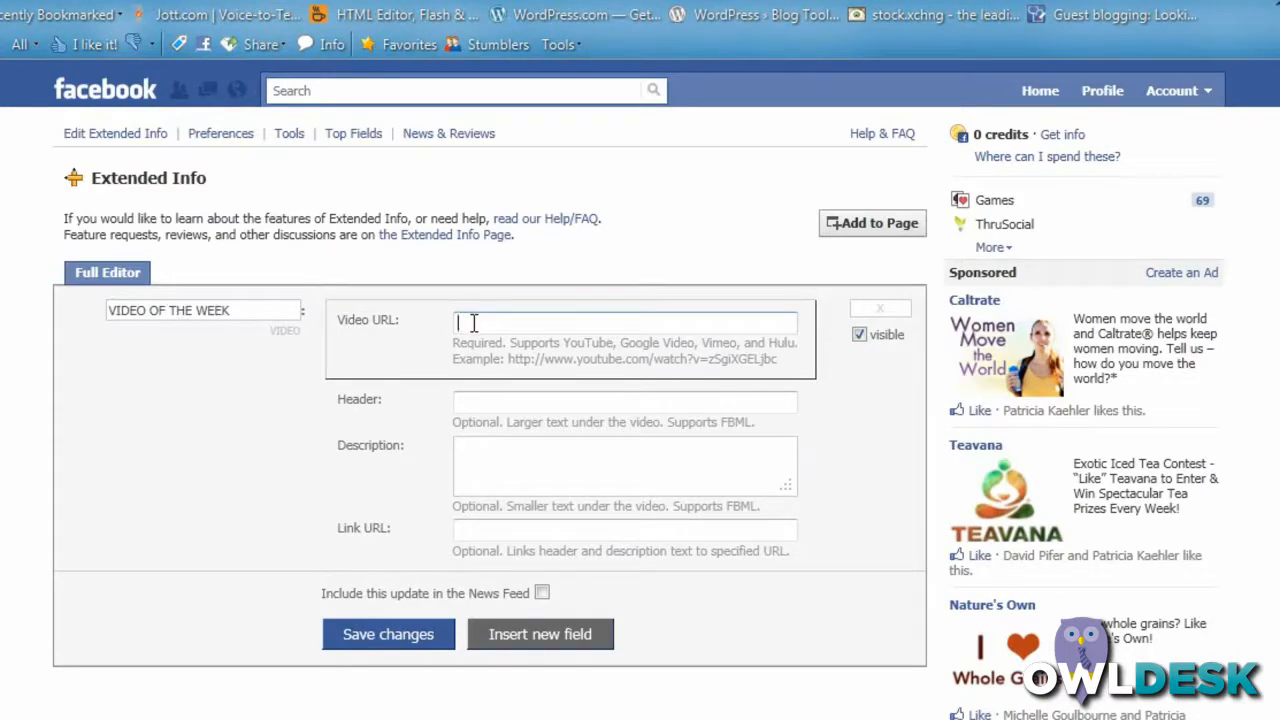
pyautogui.write('http://www.youtube.com/watch?v=2ZWkY8zyPqE')
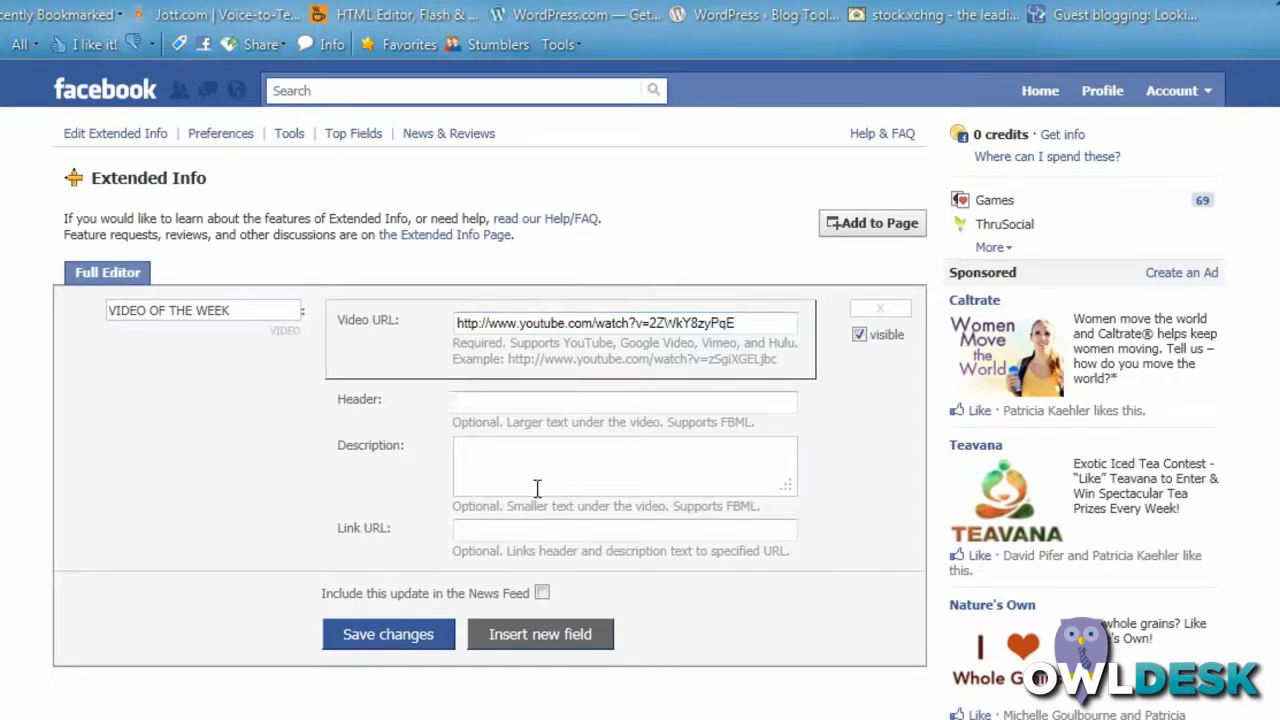
pyautogui.moveTo(548, 546)
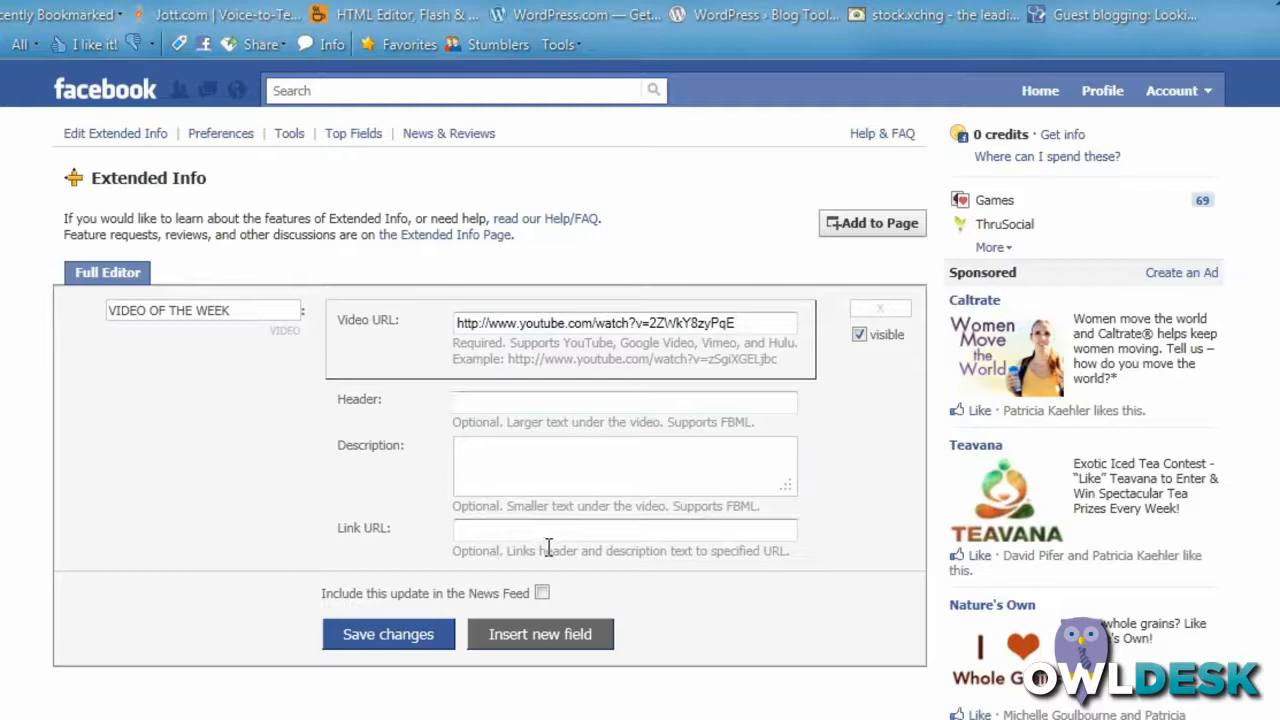
pyautogui.moveTo(448, 482)
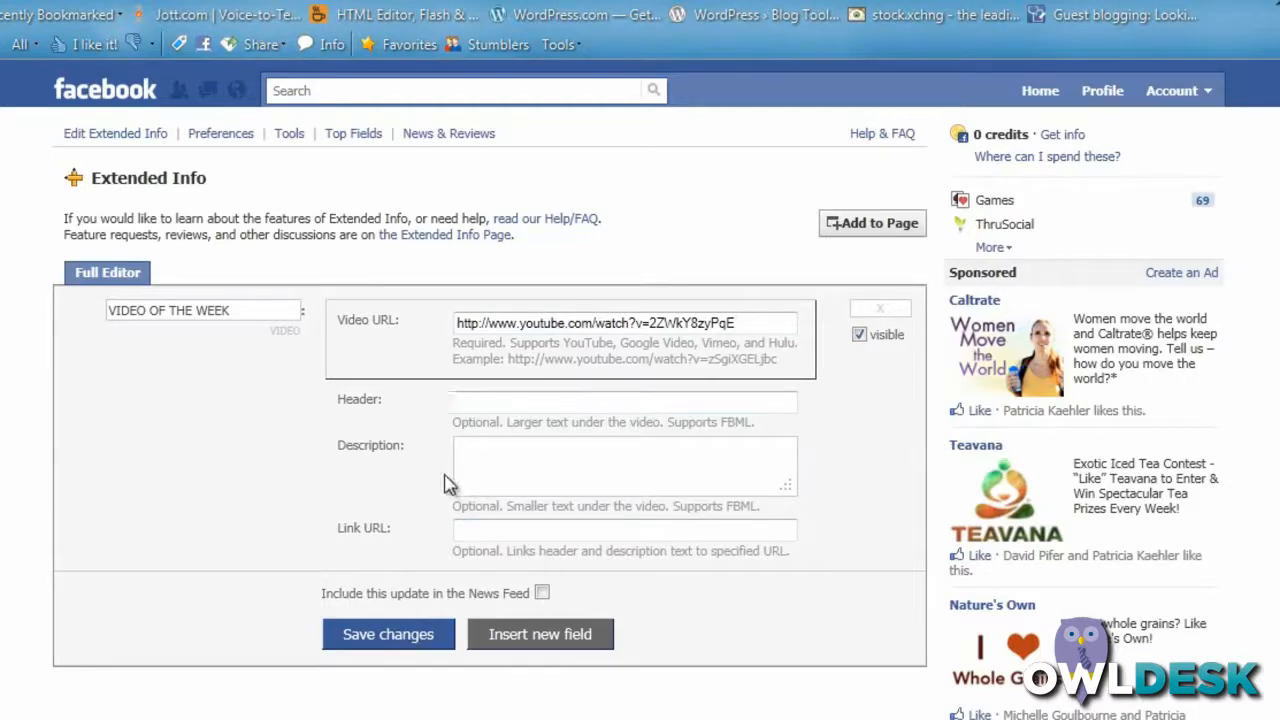
pyautogui.click(388, 634)
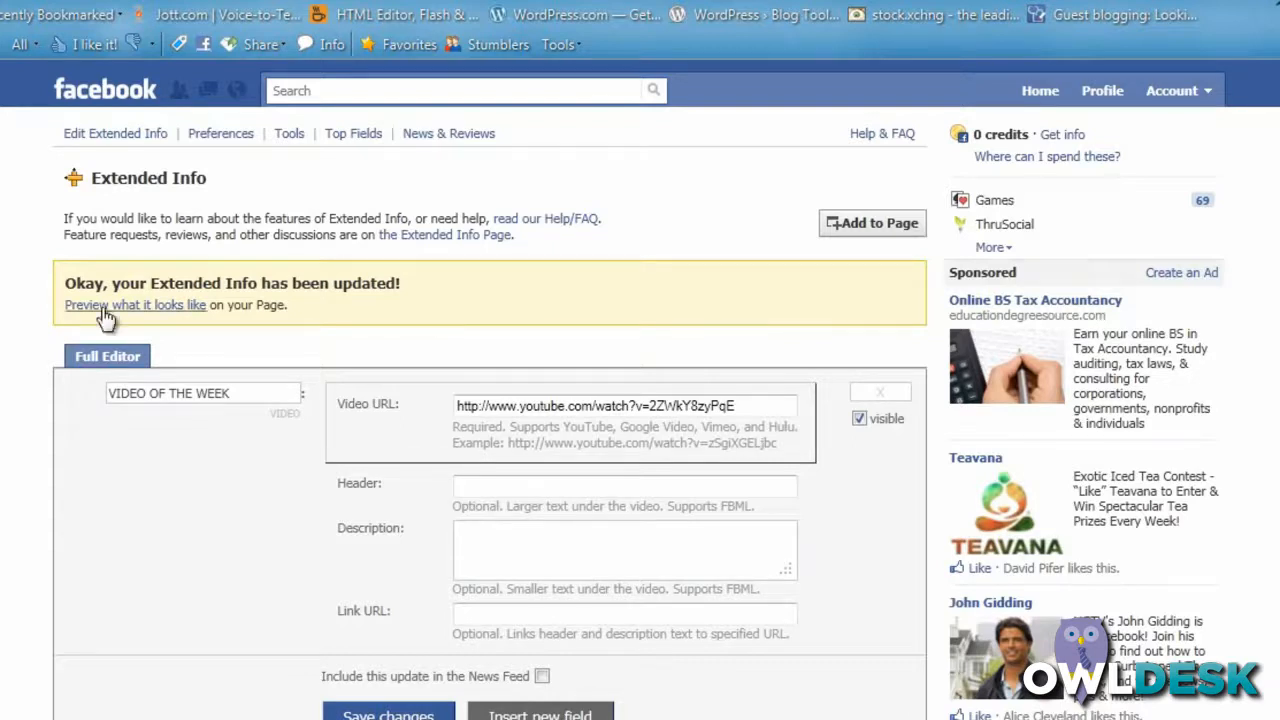
# - Preview the embedded VIDEO OF THE WEEK YouTube player as it appears on the Page
pyautogui.click(136, 304)
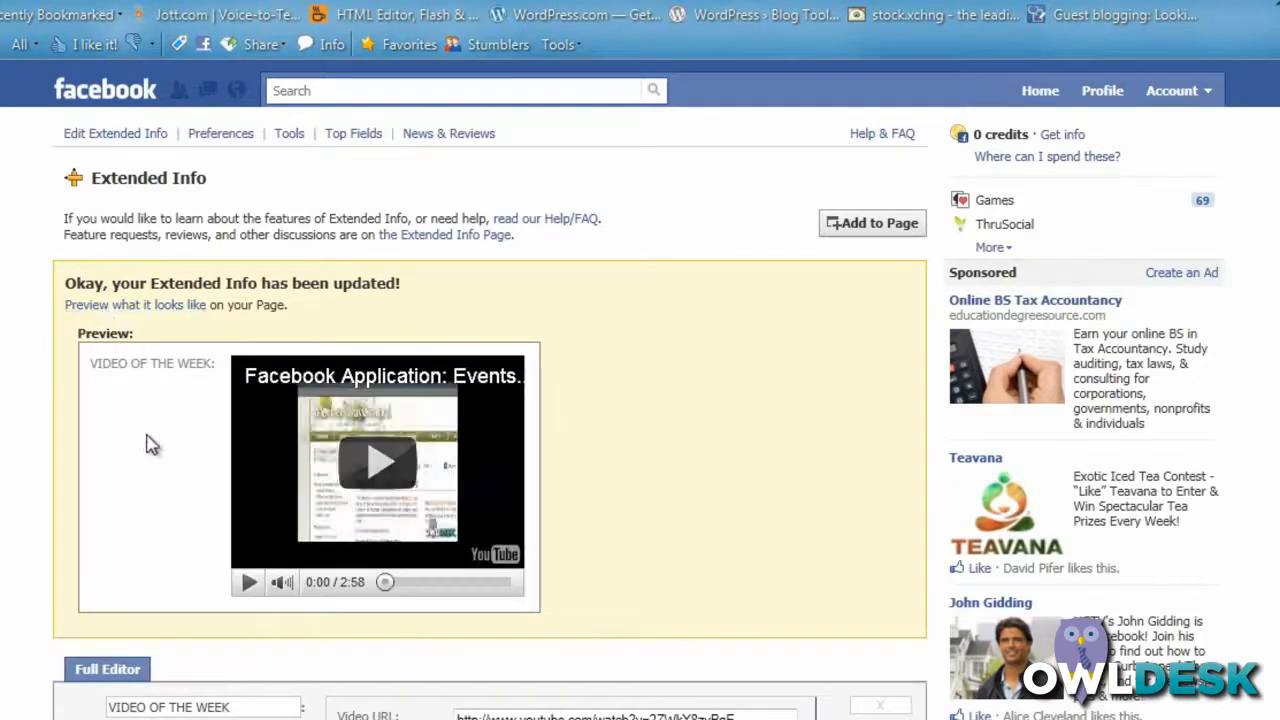
pyautogui.moveTo(168, 560)
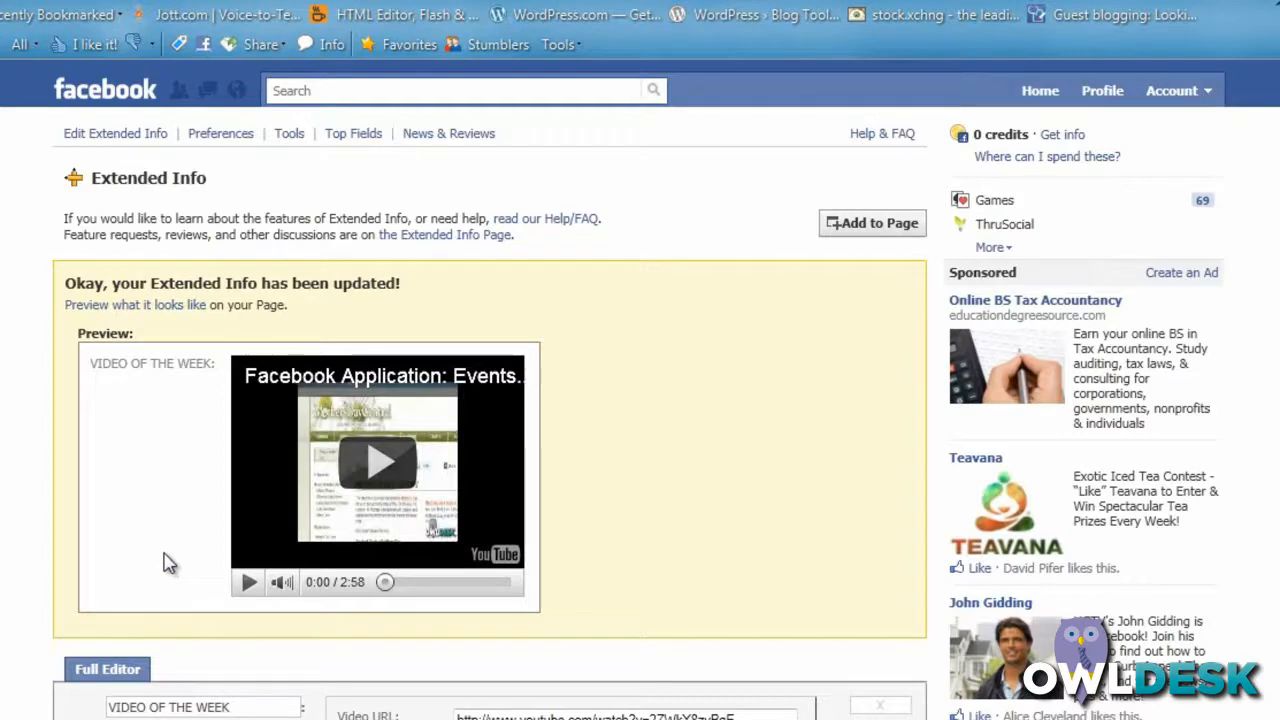
pyautogui.moveTo(770, 412)
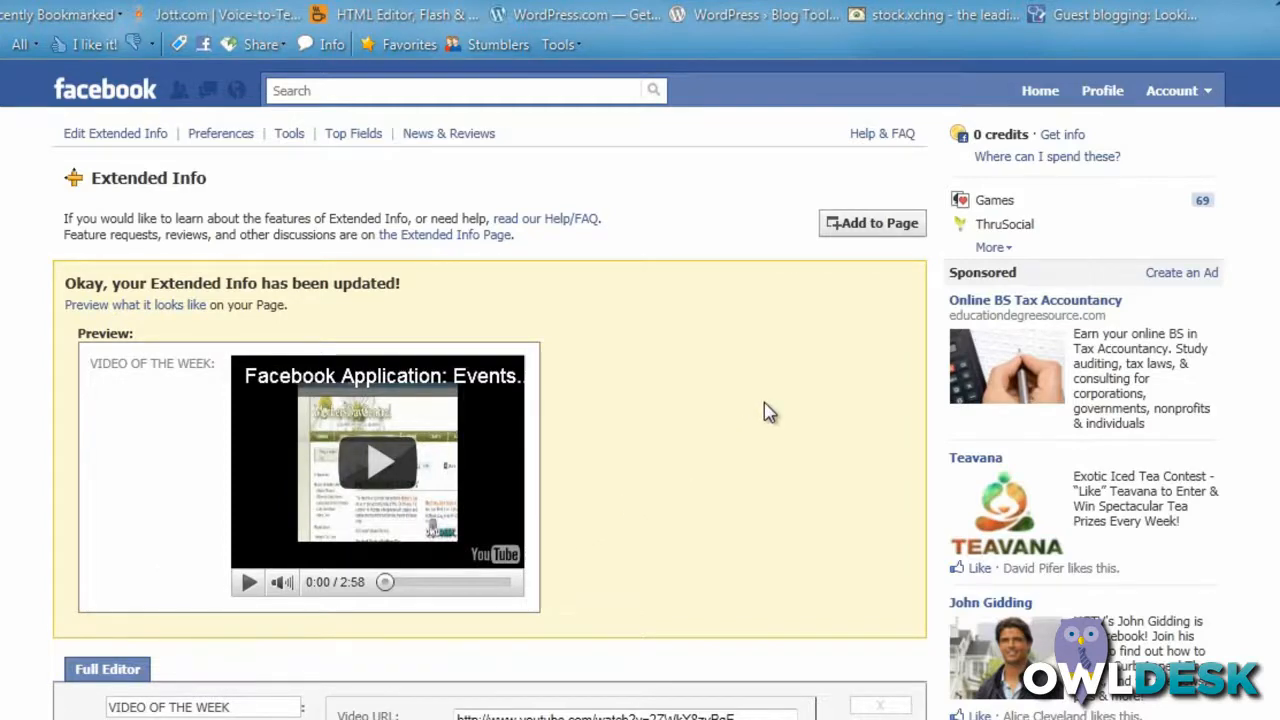
pyautogui.scroll(-3)
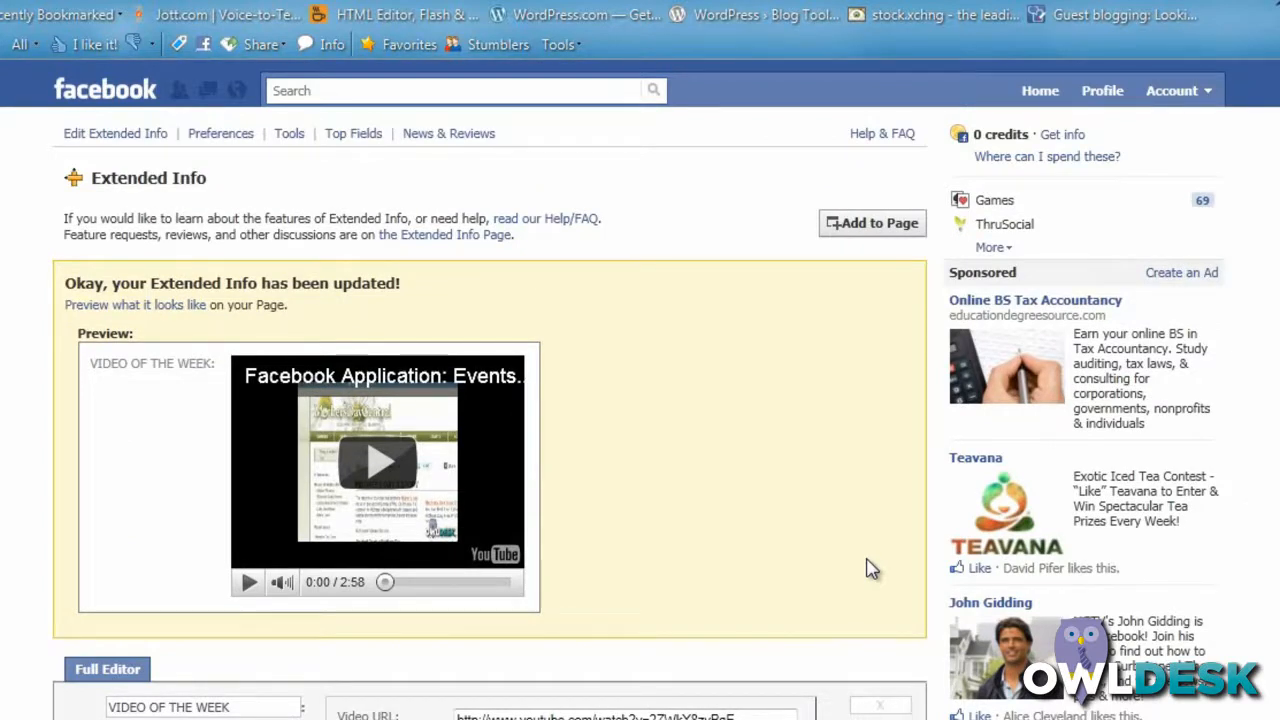
pyautogui.moveTo(850, 564)
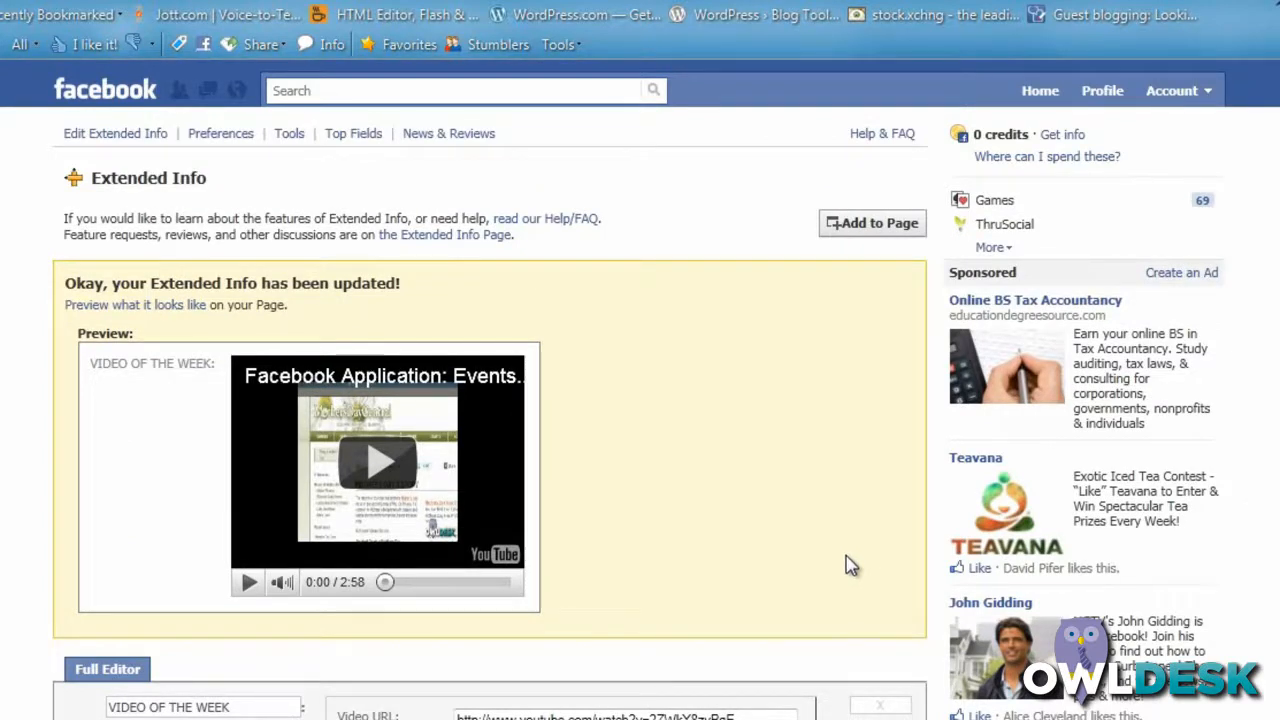
pyautogui.moveTo(820, 550)
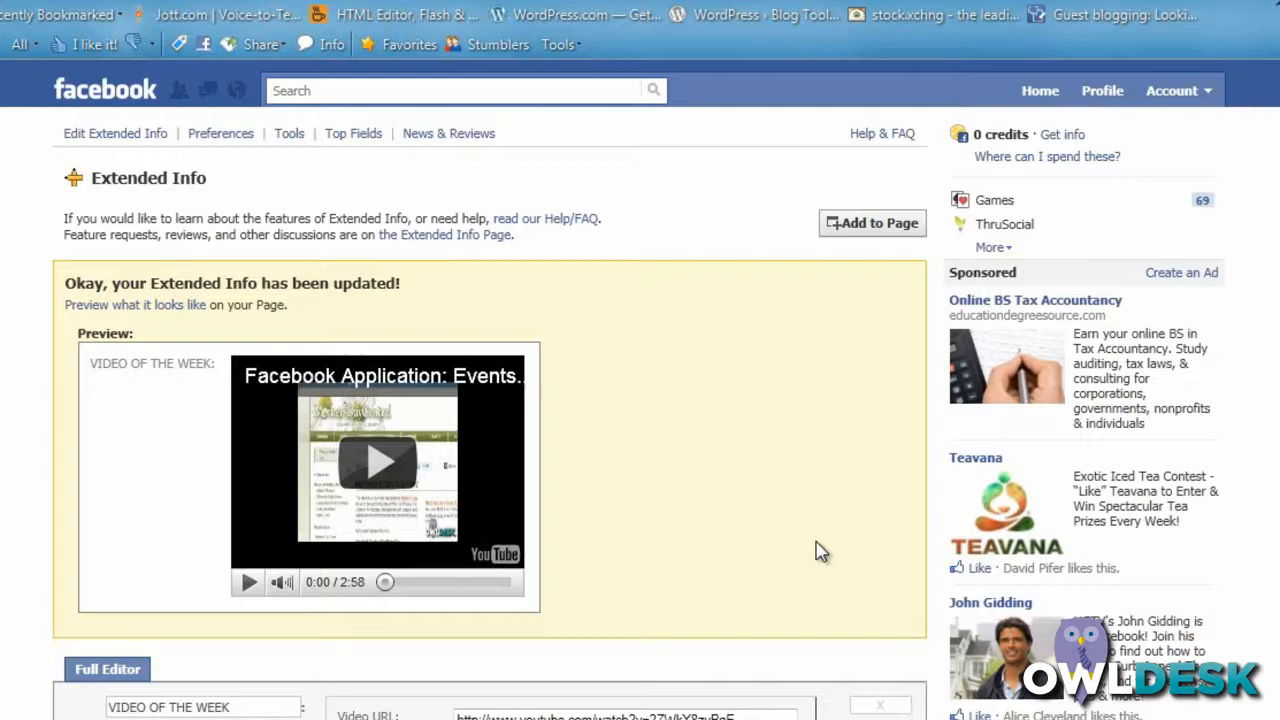
pyautogui.moveTo(136, 148)
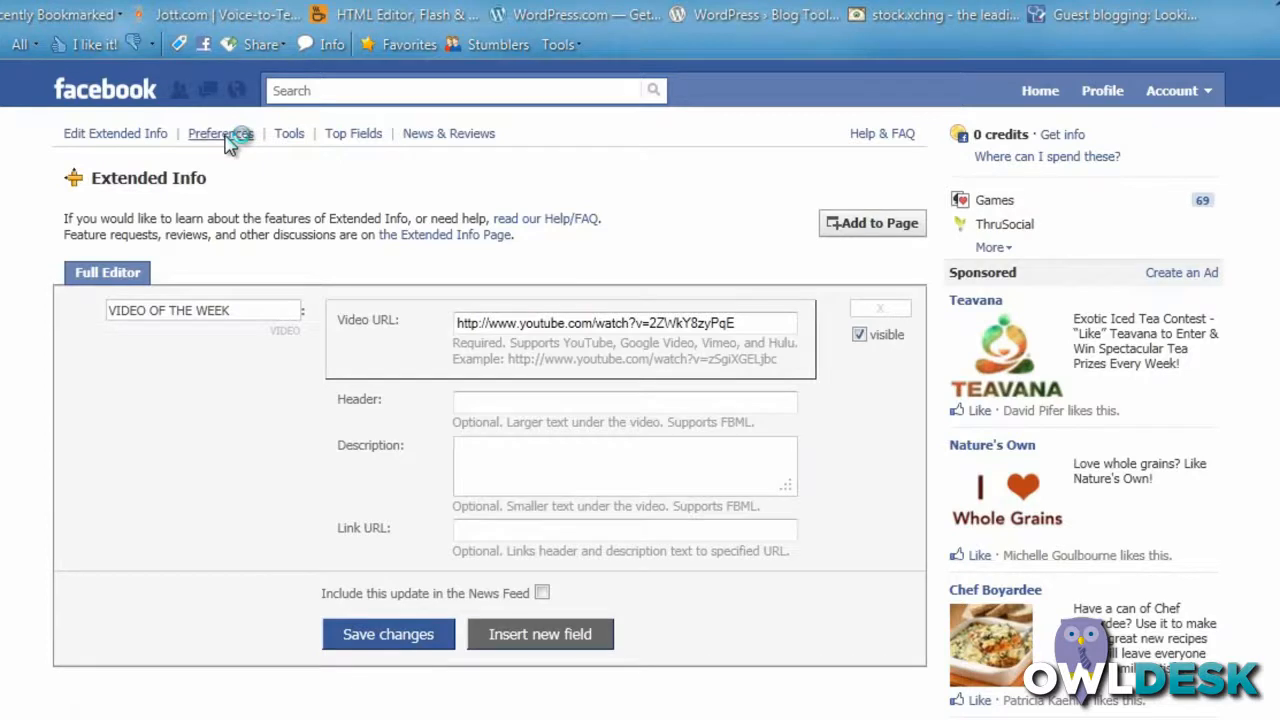
# - Reach the Top Fields rankings via Preferences and the Tools menu
pyautogui.click(220, 132)
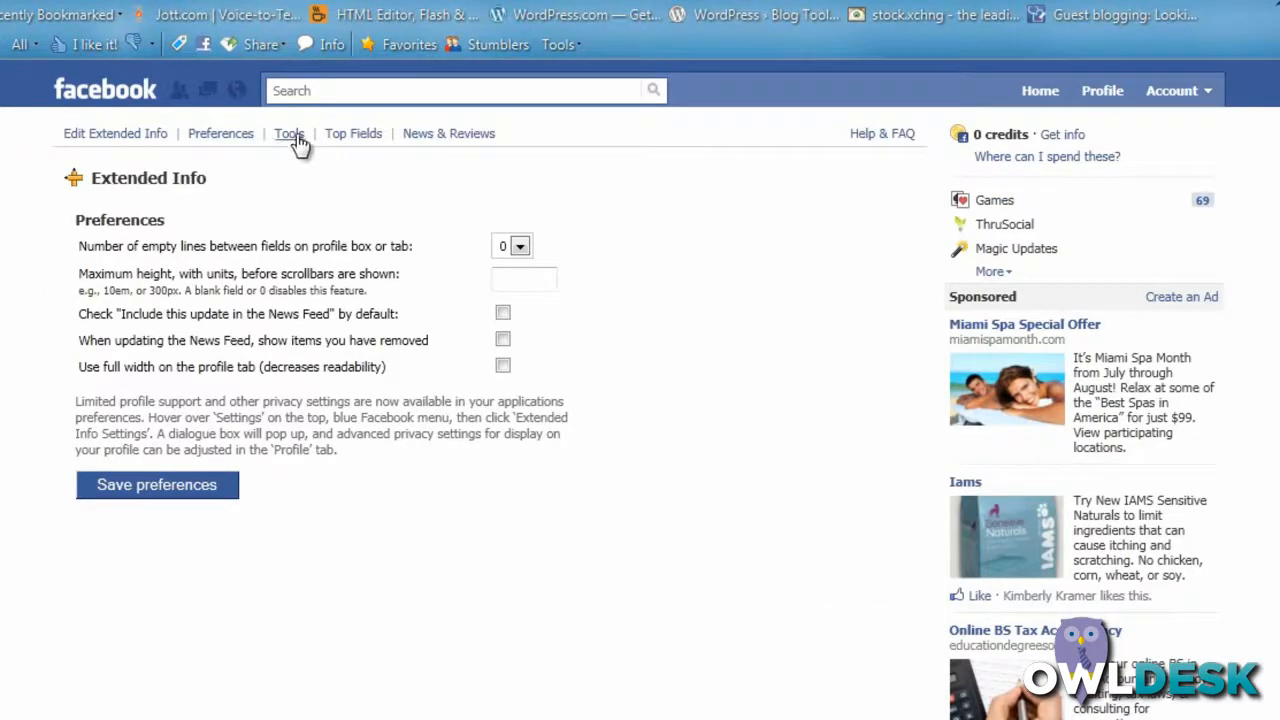
pyautogui.click(288, 132)
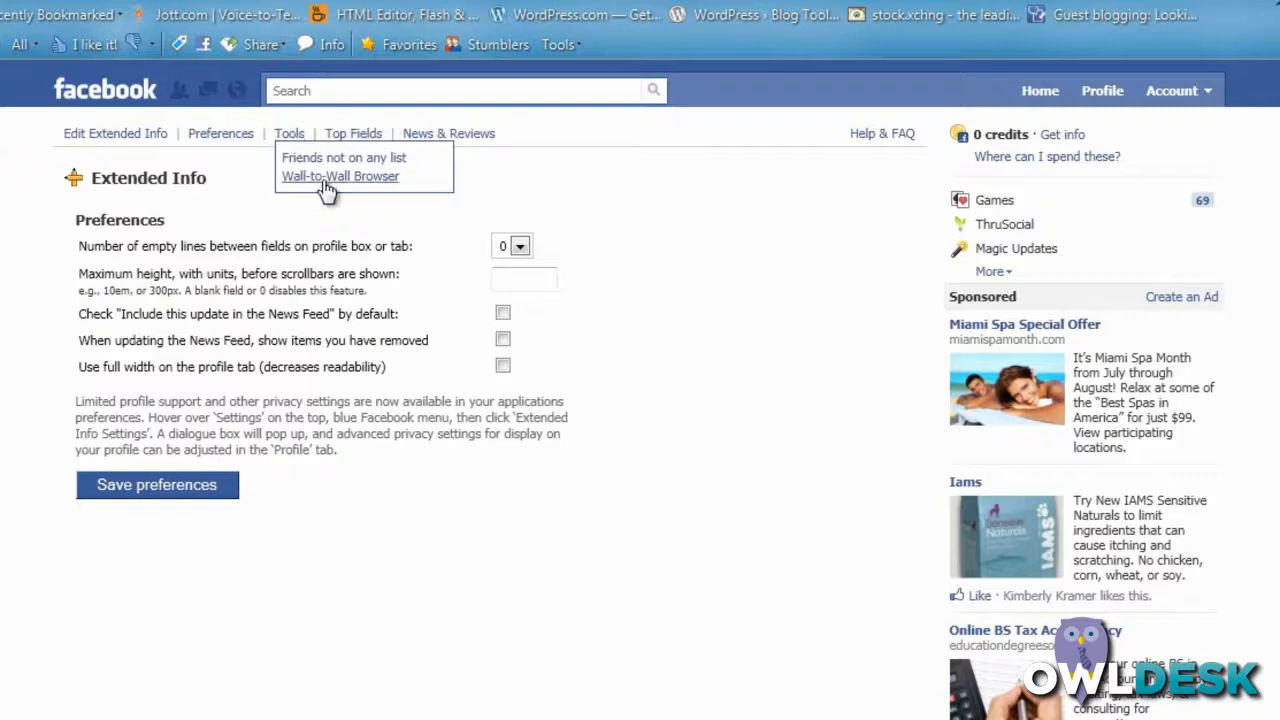
pyautogui.click(352, 132)
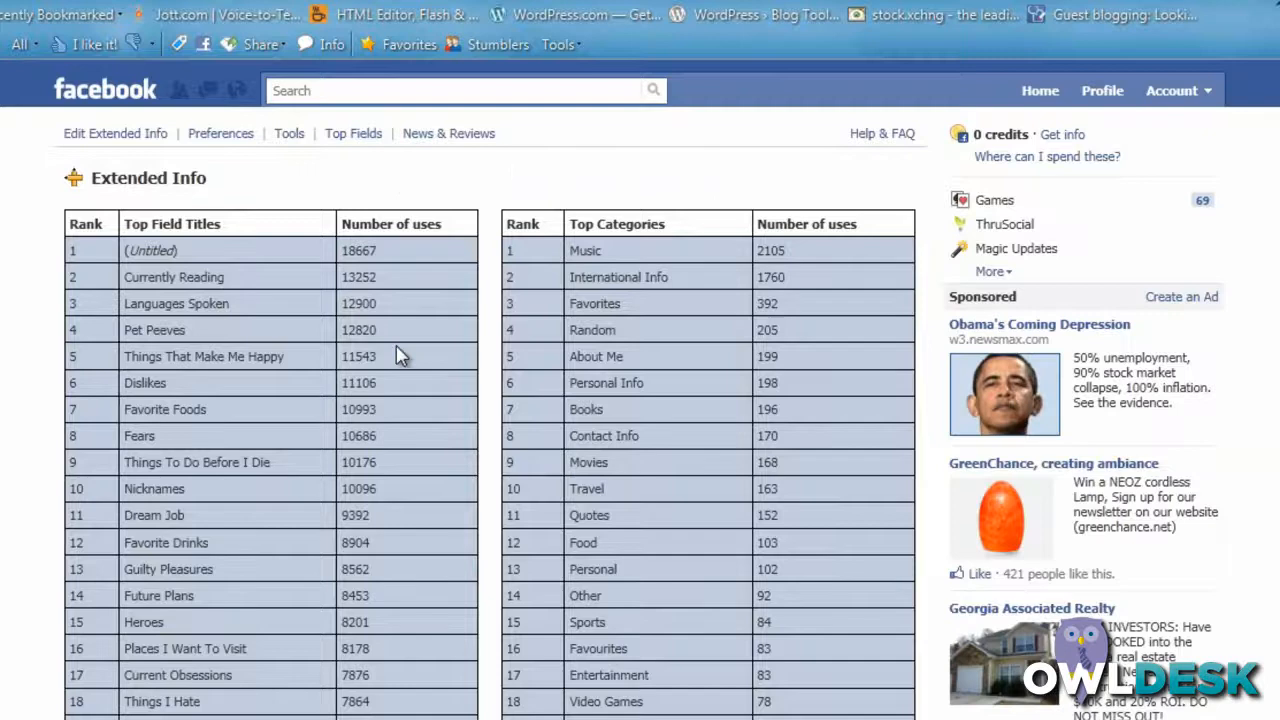
pyautogui.moveTo(398, 488)
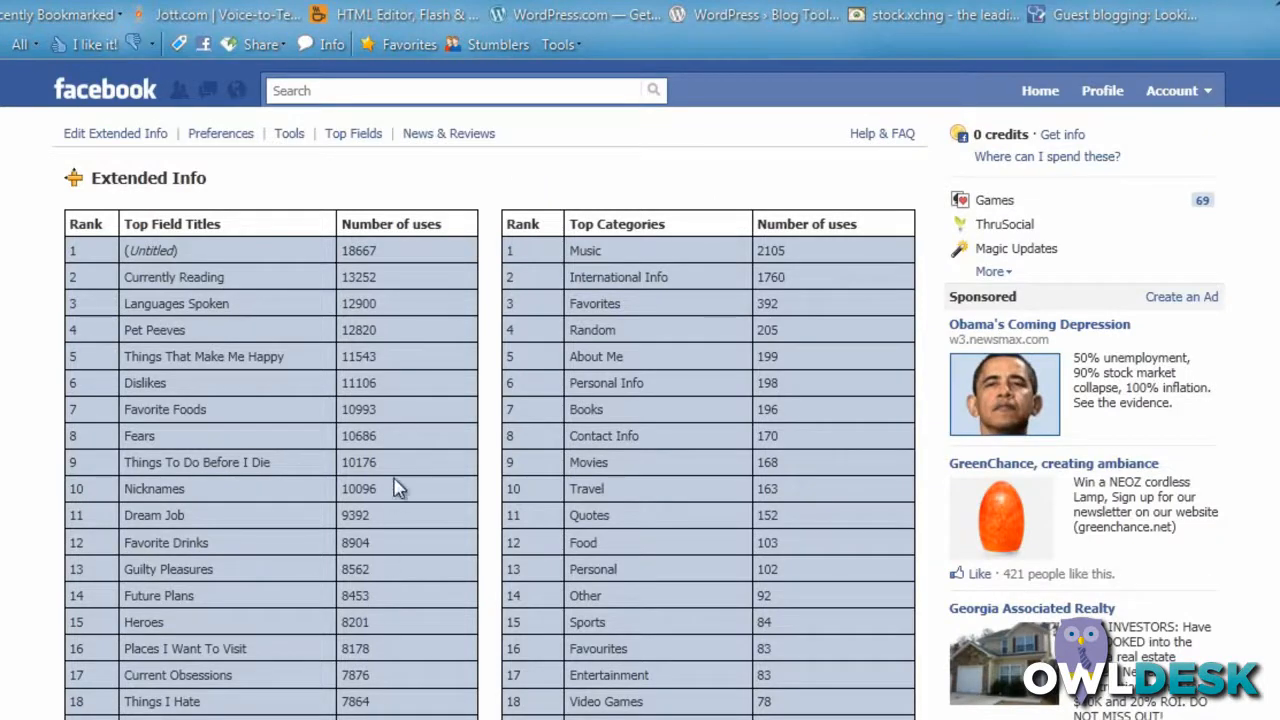
pyautogui.moveTo(388, 328)
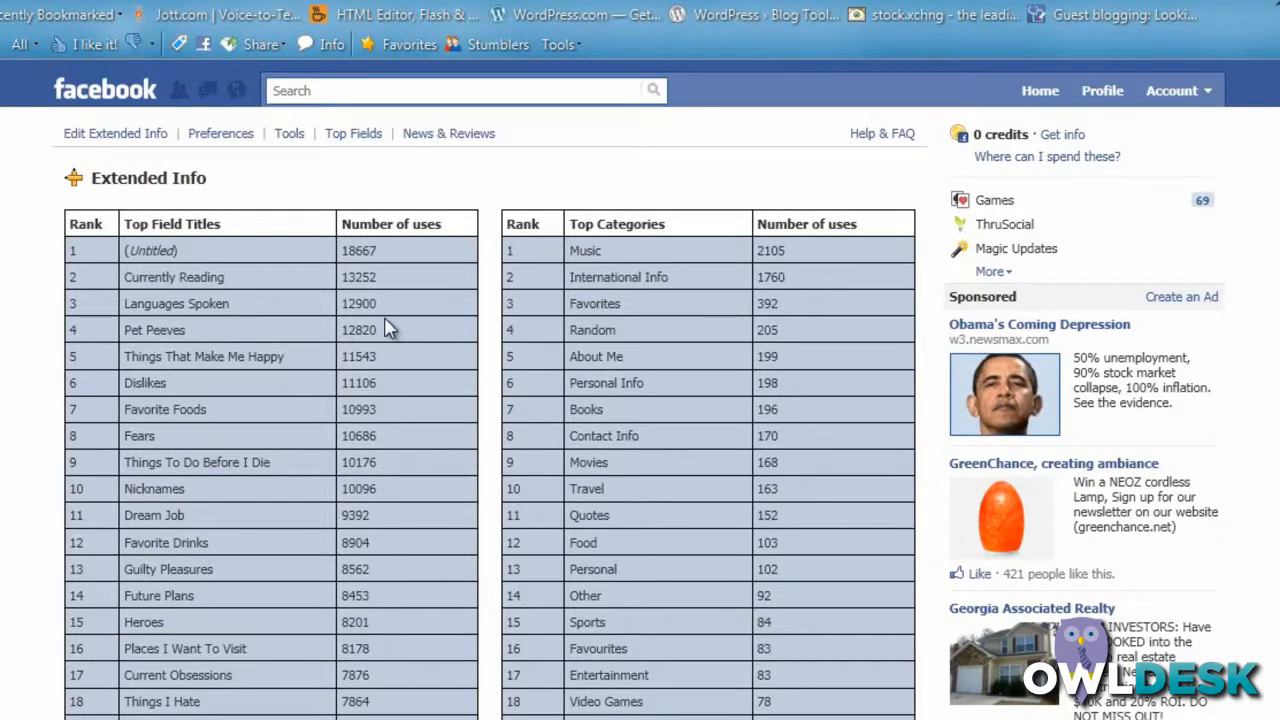
pyautogui.moveTo(344, 304)
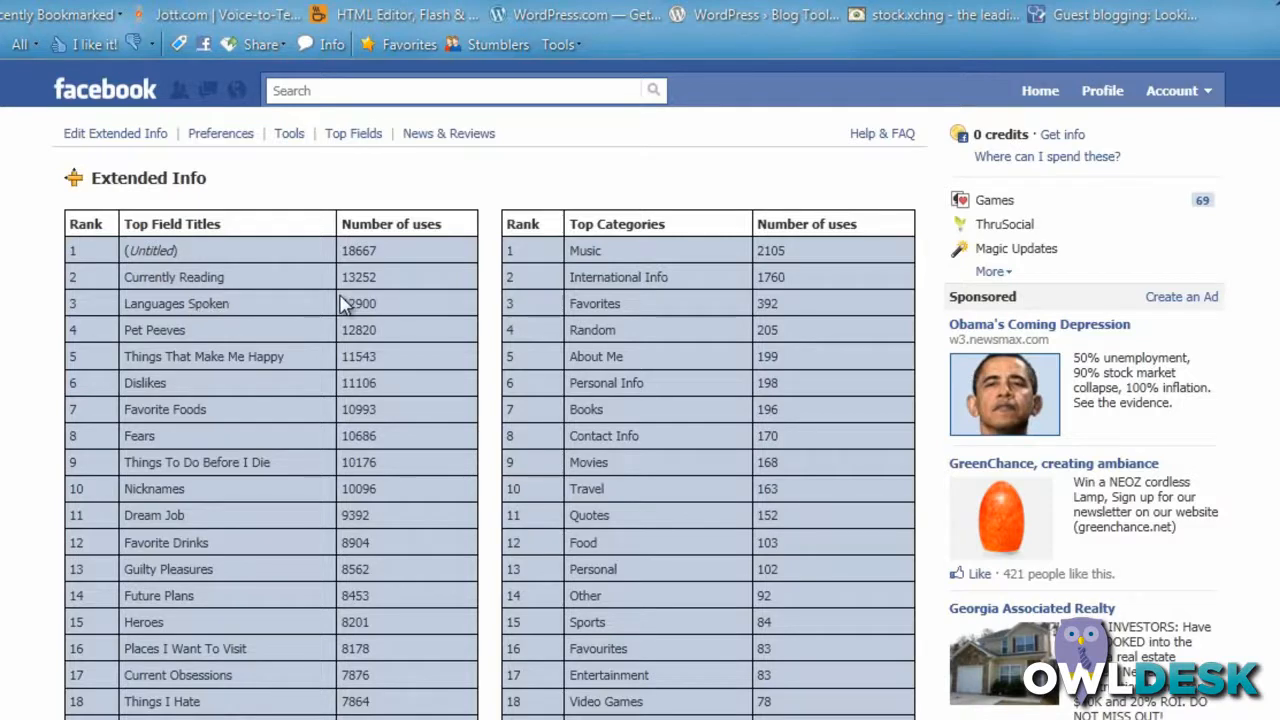
pyautogui.moveTo(392, 320)
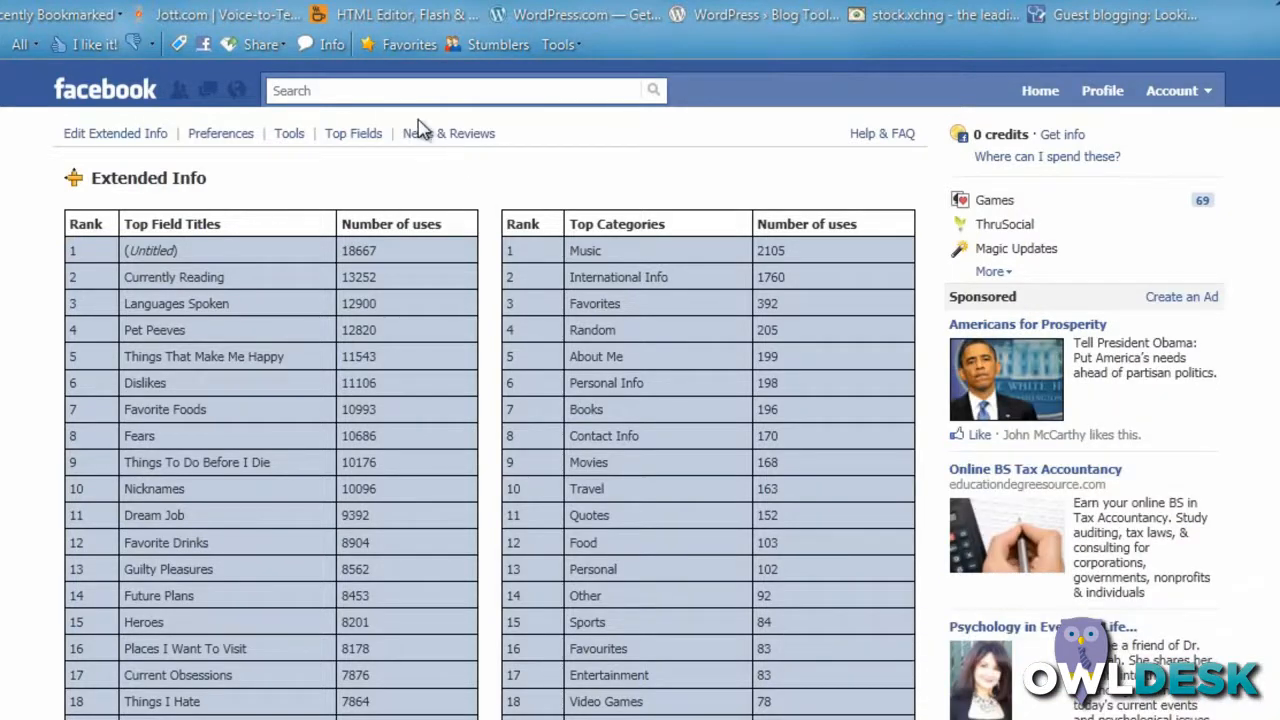
pyautogui.moveTo(420, 180)
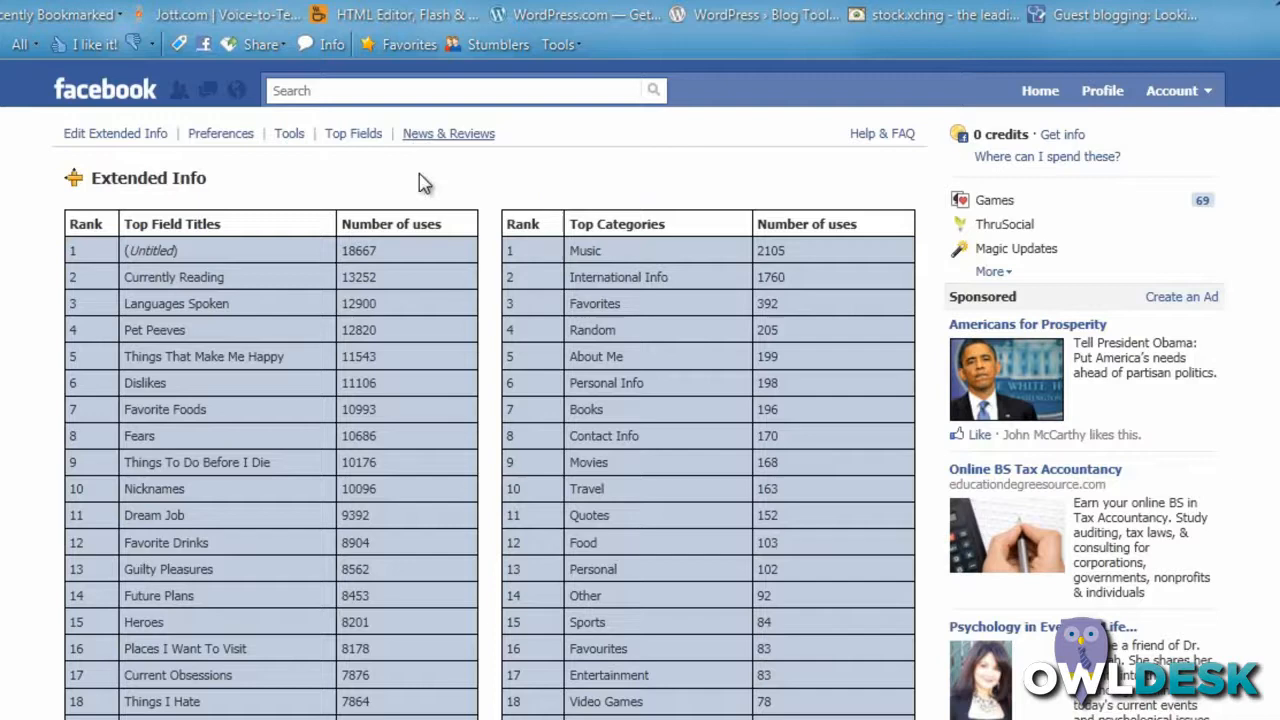